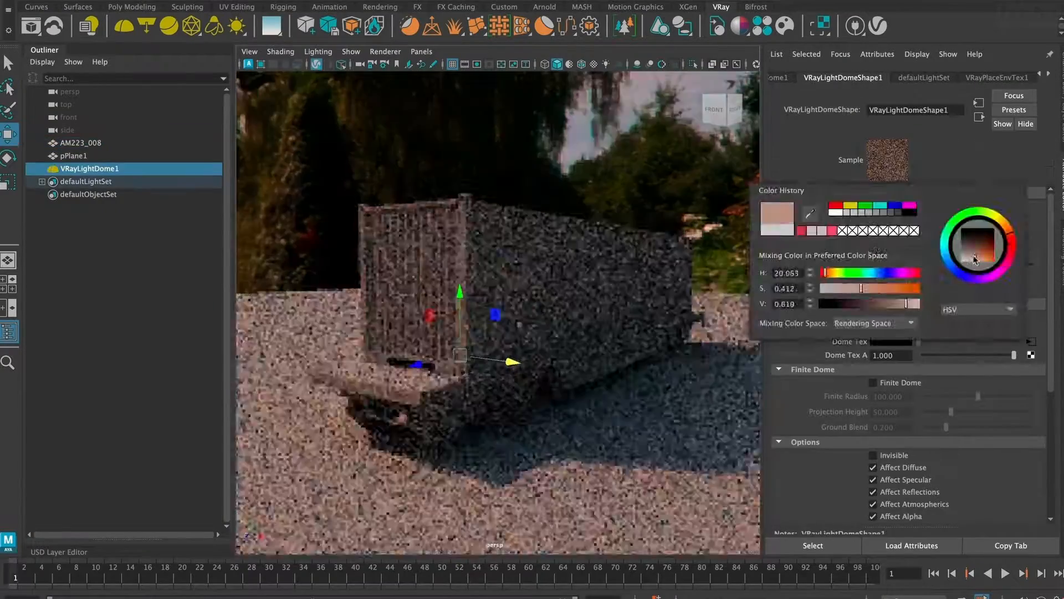
# Turn on Clouds for the VRayGeoSun shape in the Attribute Editor.
pyautogui.click(997, 77)
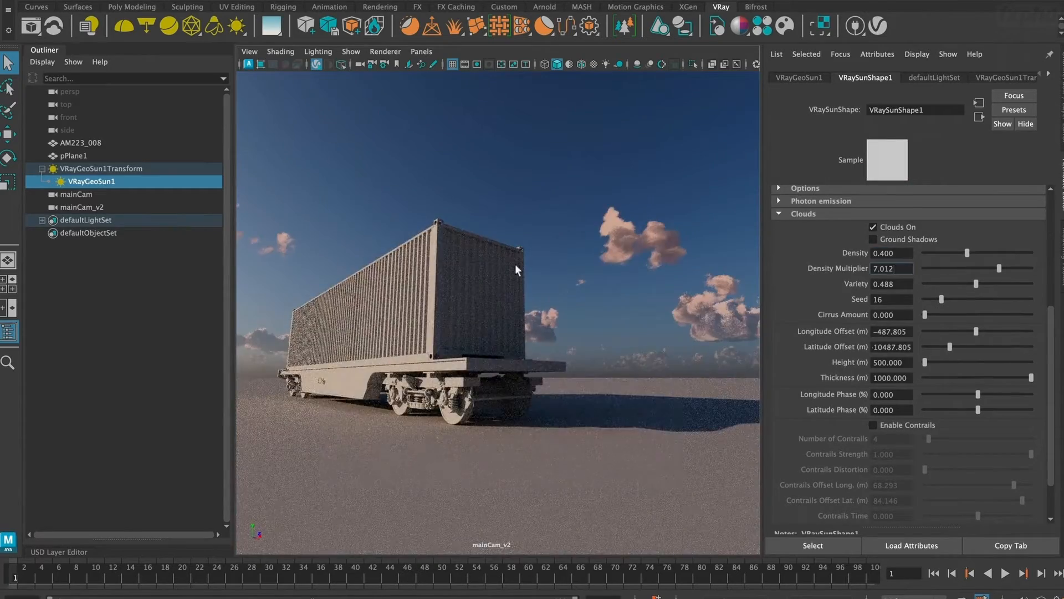
# Grade the Frame Buffer render with filmic tonemapping, warm color balance, and an exposure layer.
pyautogui.click(873, 239)
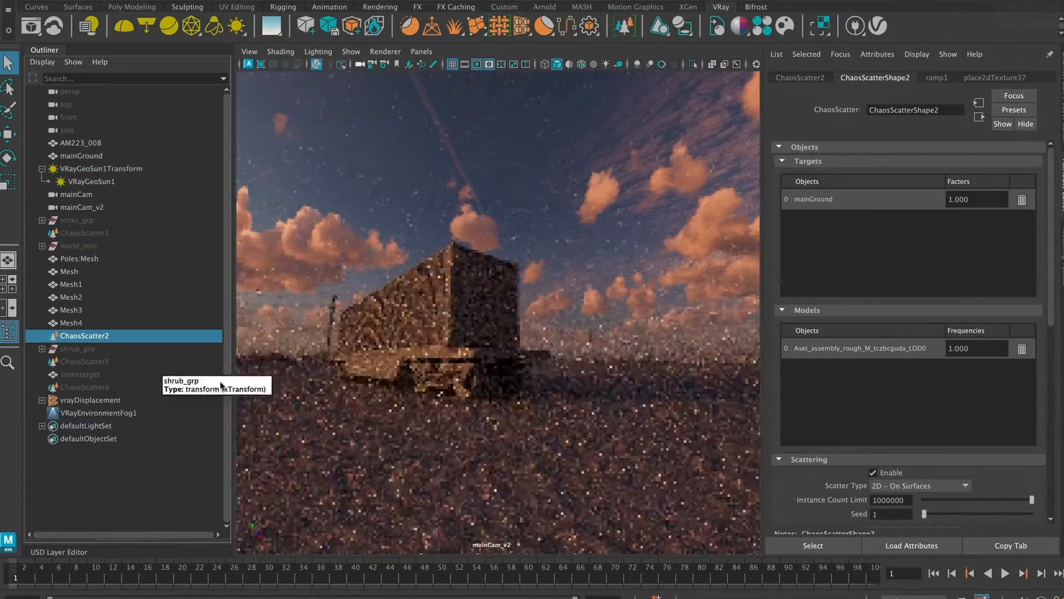
pyautogui.click(84, 361)
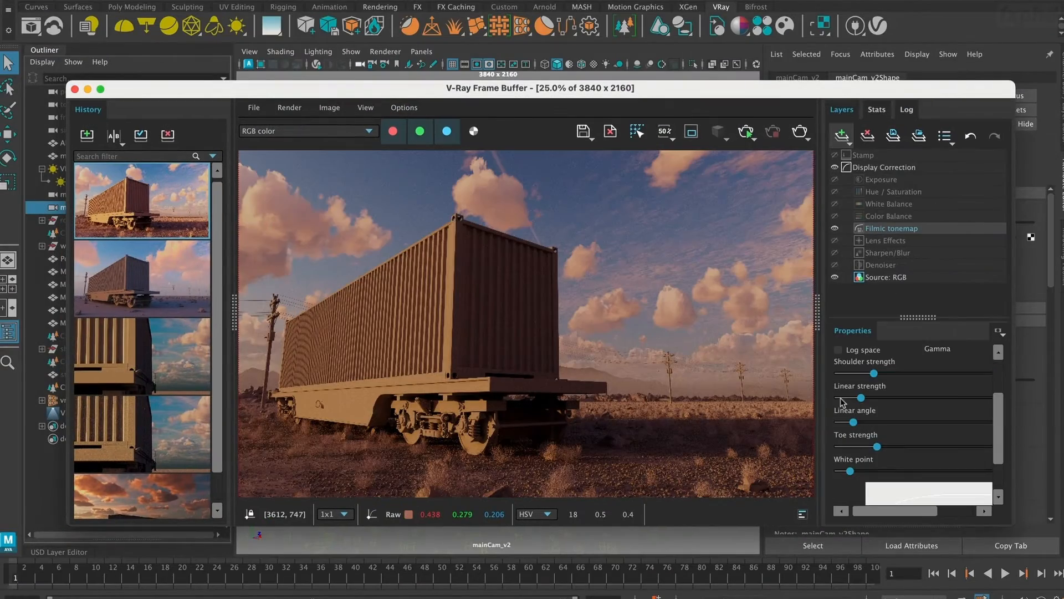
pyautogui.click(889, 216)
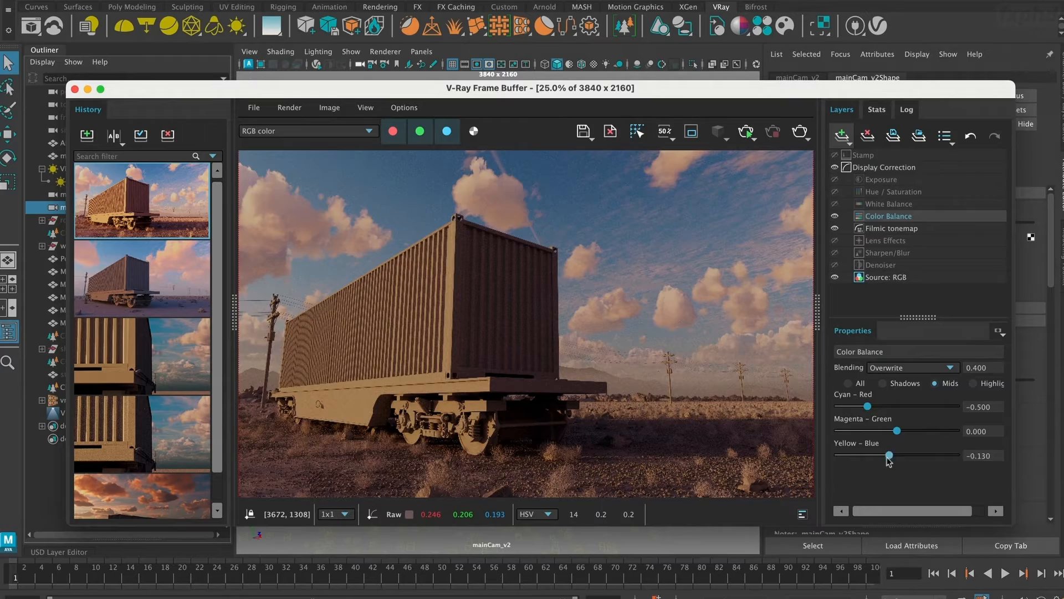
pyautogui.click(879, 179)
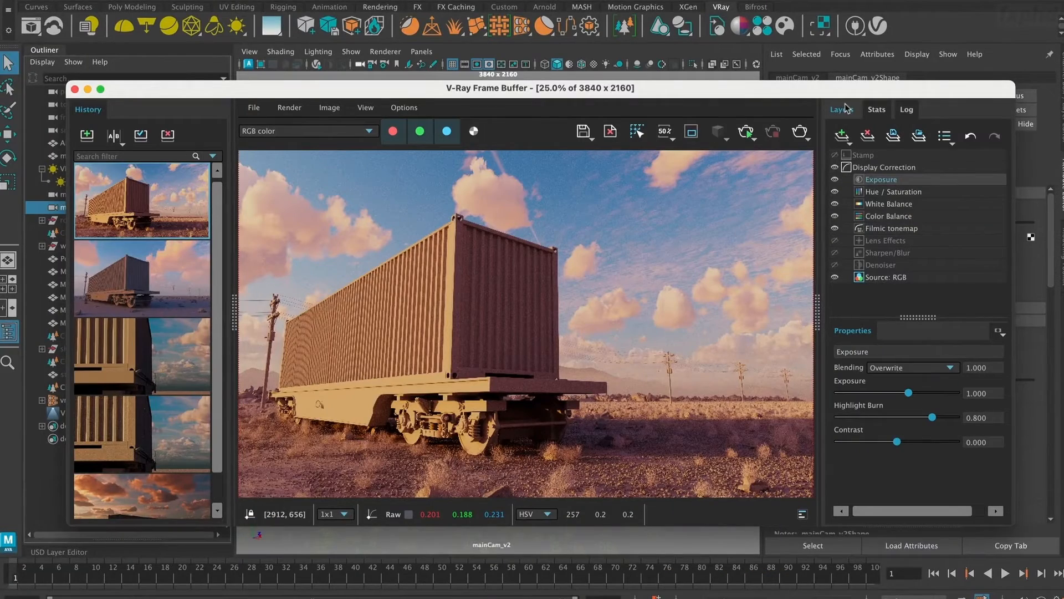